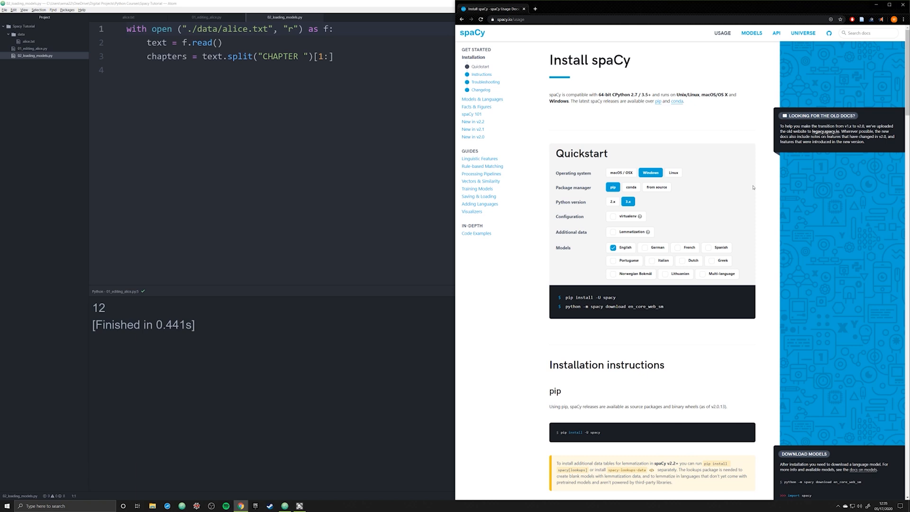
mouse_move(706, 193)
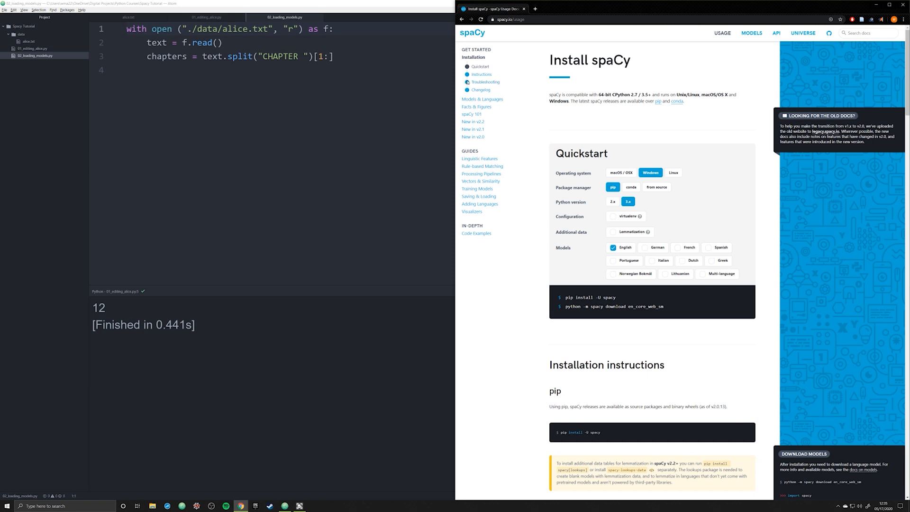
mouse_move(511, 143)
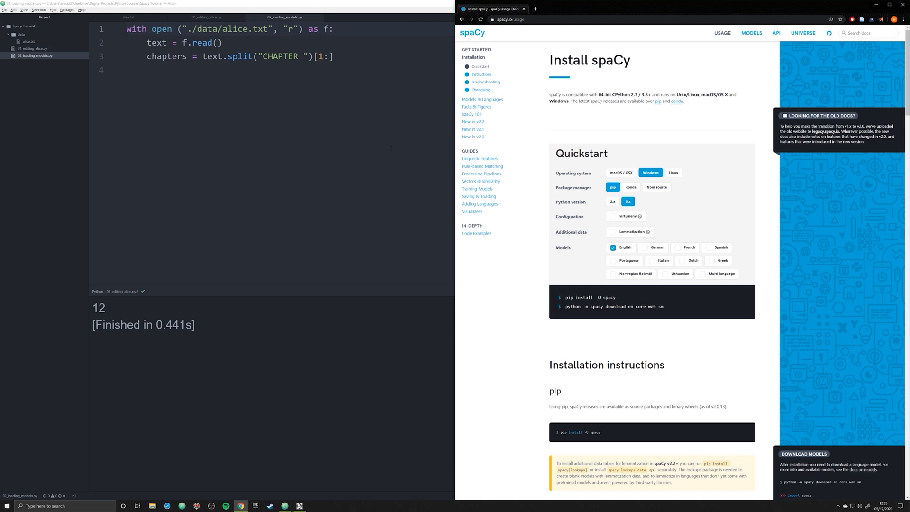
mouse_move(567, 222)
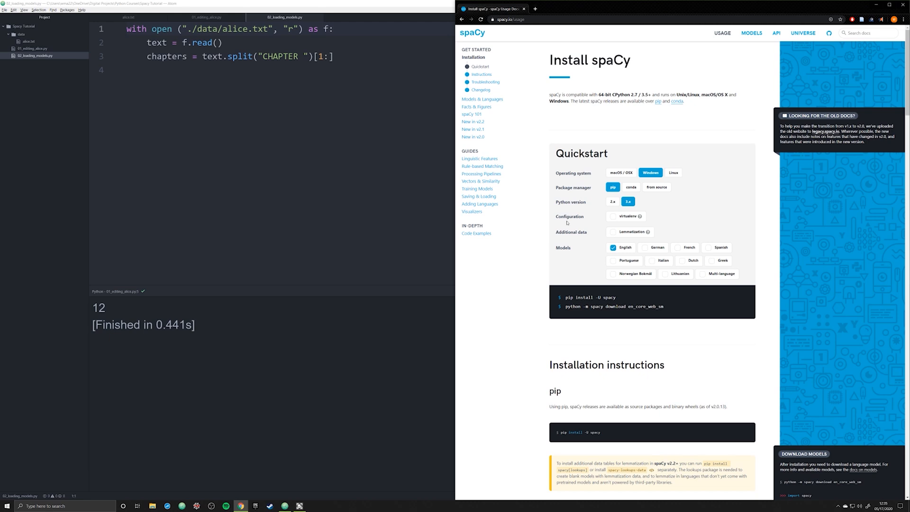
mouse_move(650, 173)
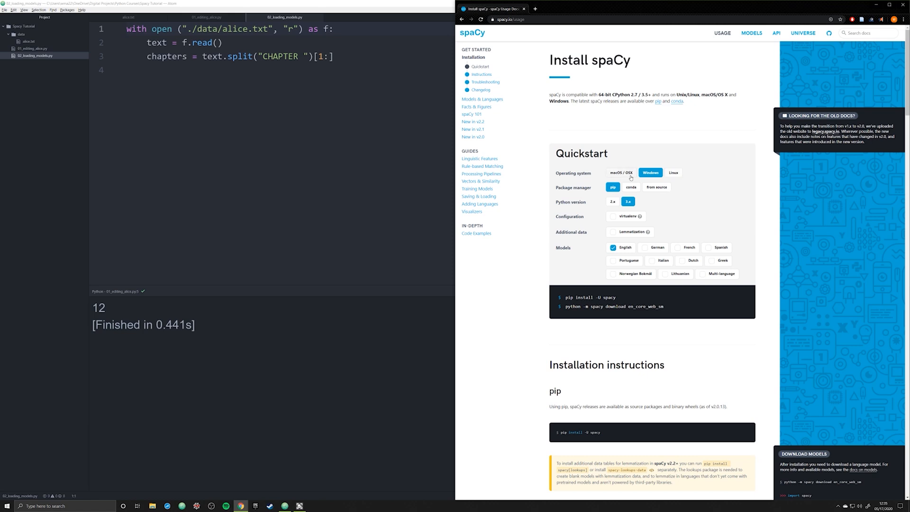
mouse_move(635, 160)
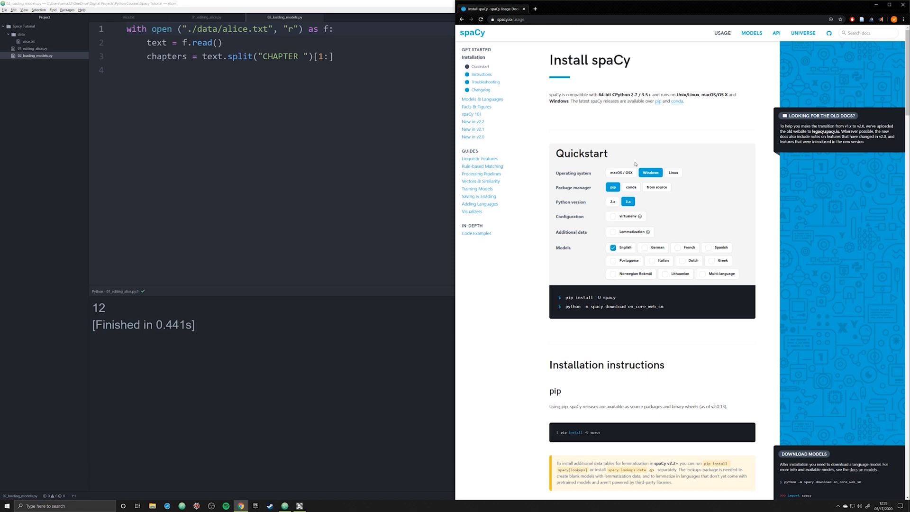
Step: Try the macOS, conda and virtual-env Quickstart options, leaving Windows with pip and no venv
click(621, 172)
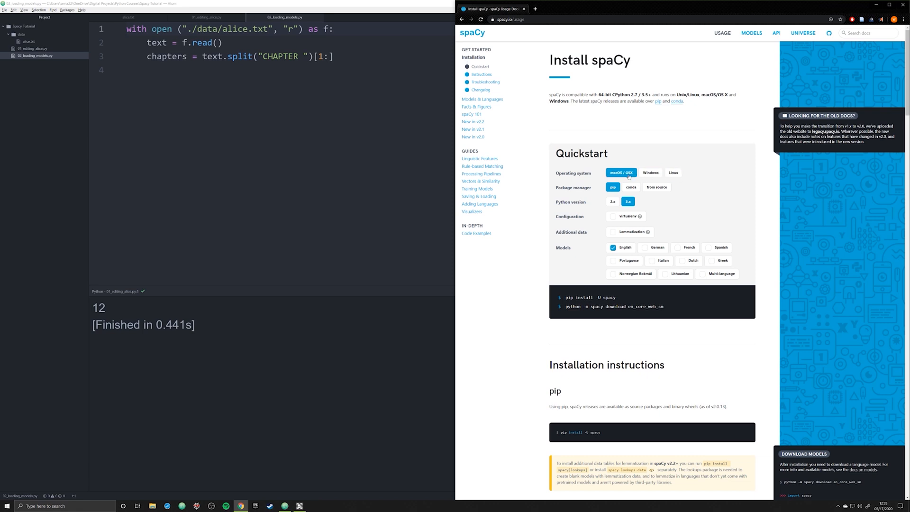
click(650, 172)
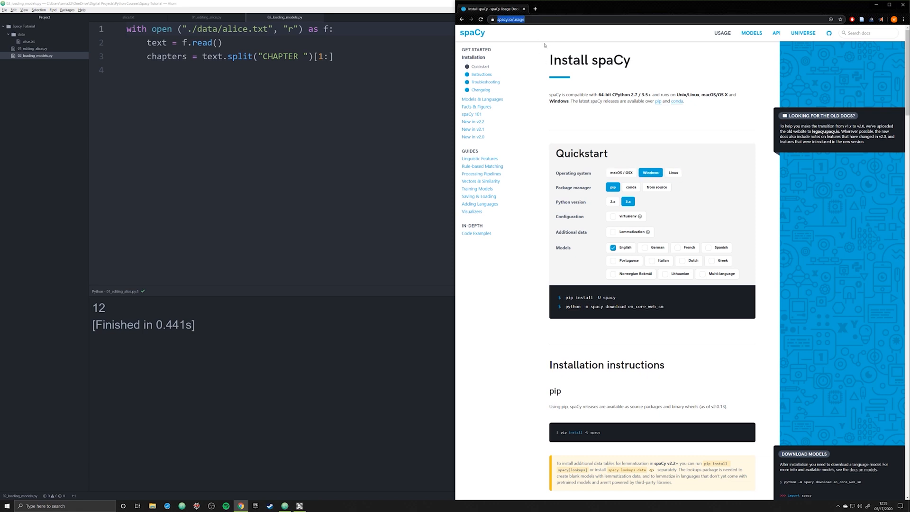
mouse_move(549, 80)
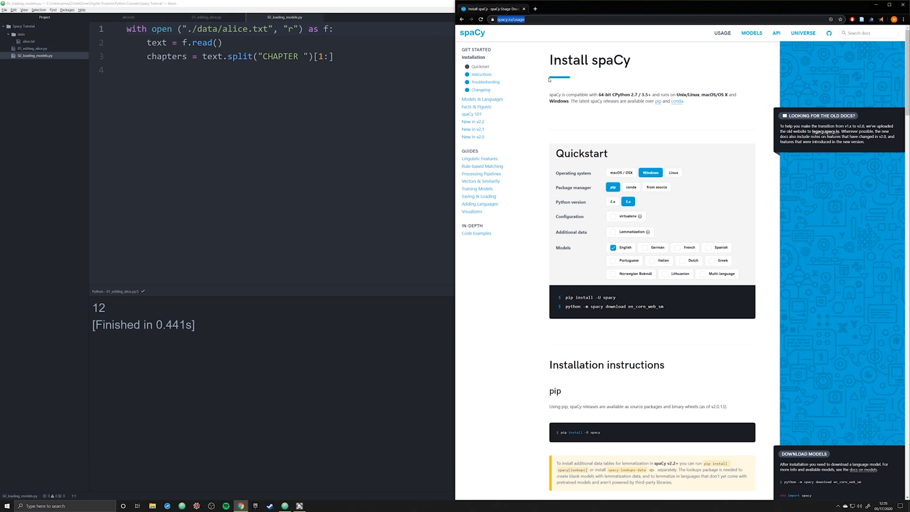
mouse_move(591, 121)
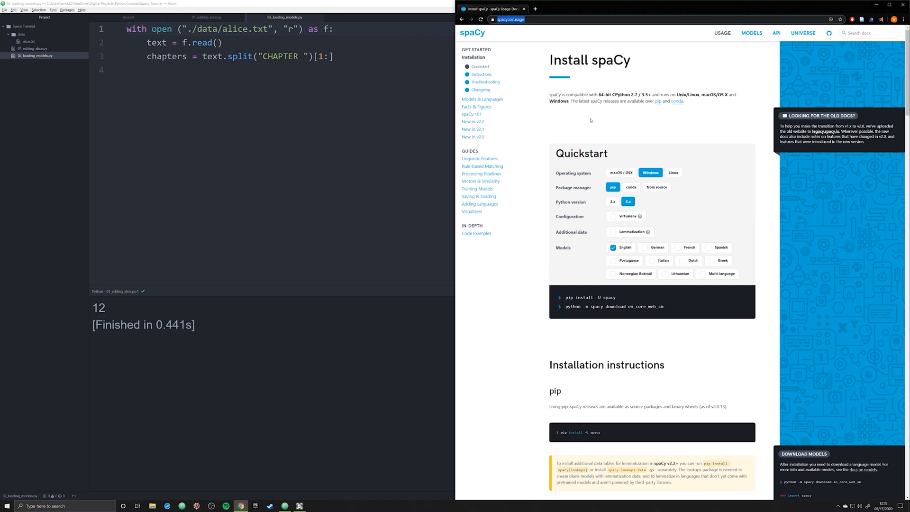
mouse_move(656, 186)
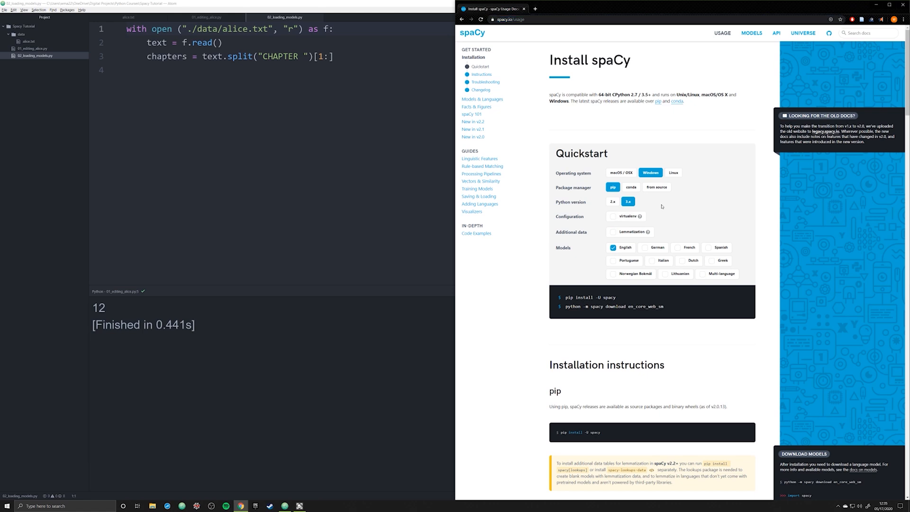
mouse_move(625, 252)
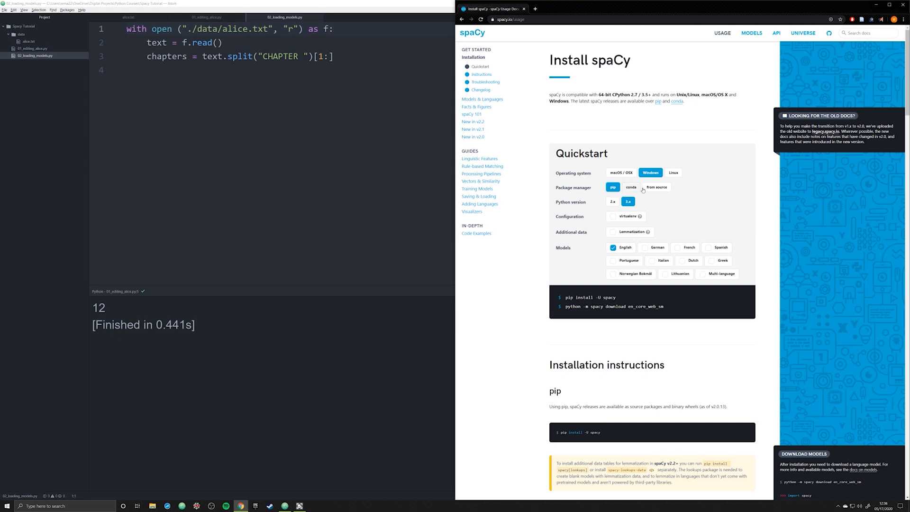
click(630, 187)
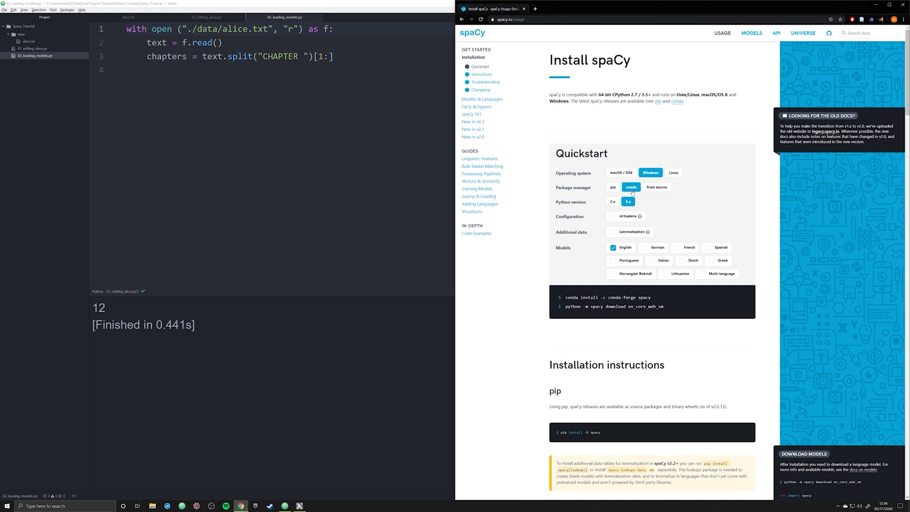
click(613, 187)
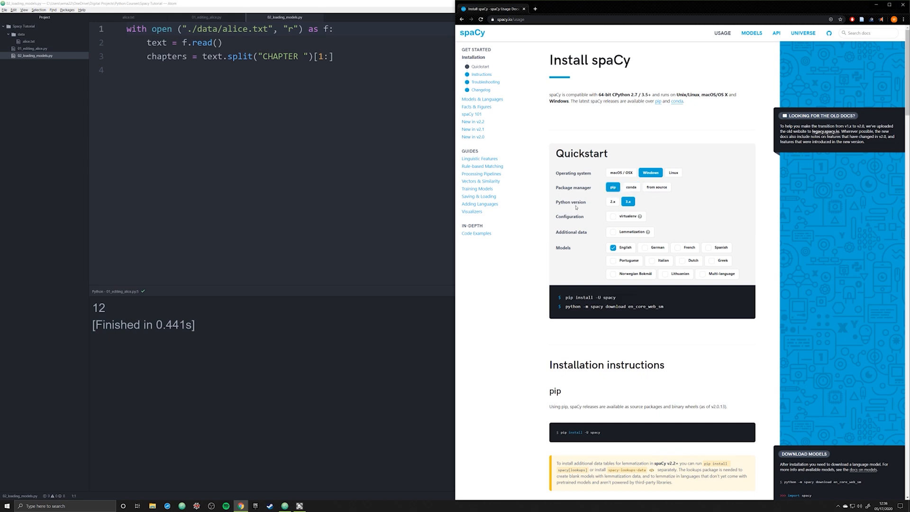
mouse_move(586, 207)
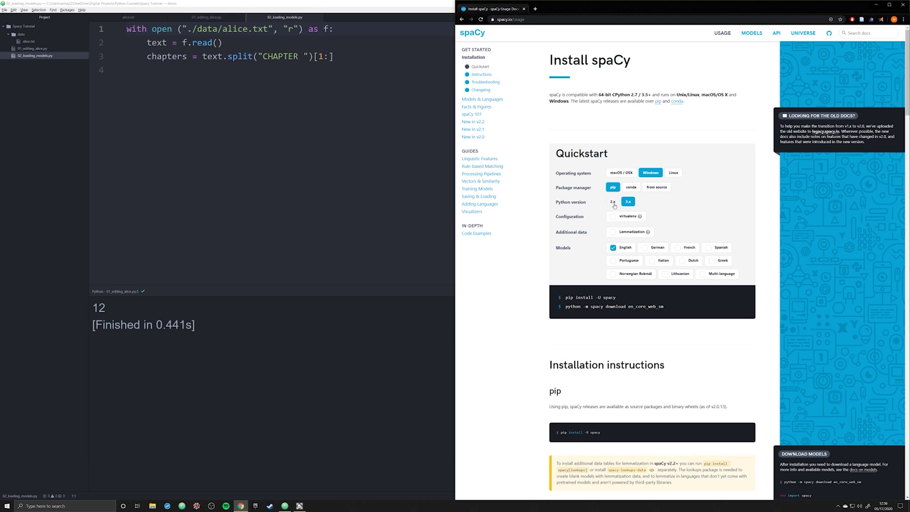
click(614, 216)
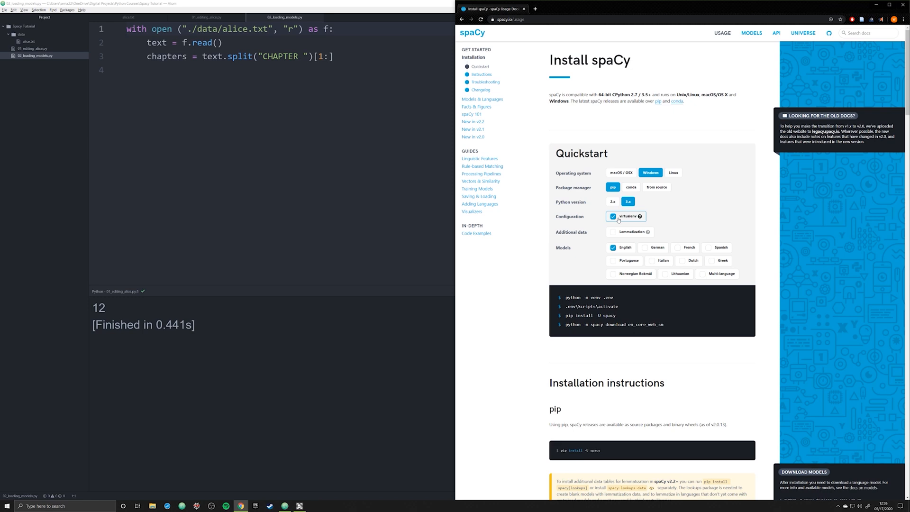
click(613, 216)
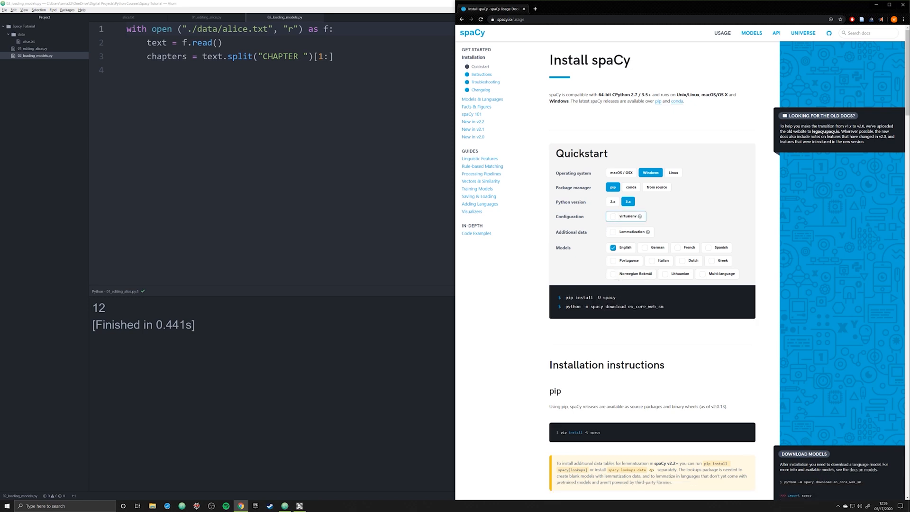
Step: Select the pip install -U spacy line and set the model language to English only
double_click(595, 297)
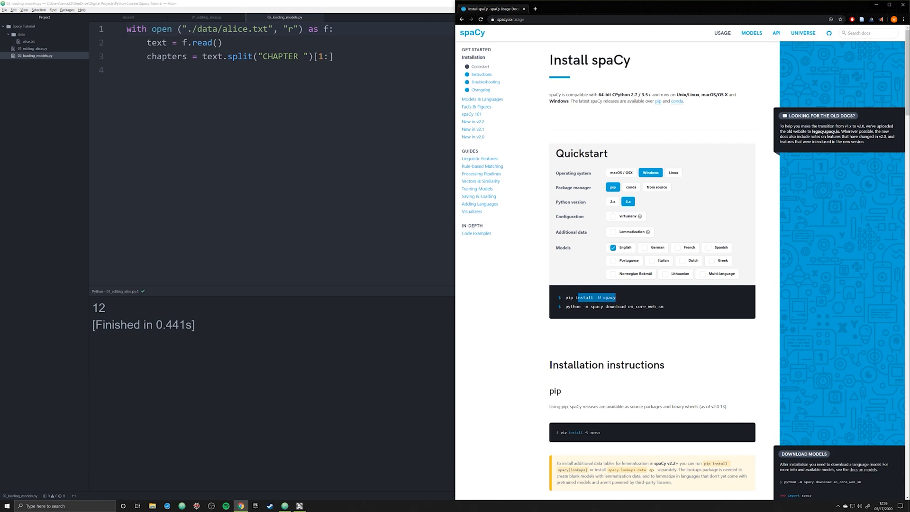
double_click(565, 297)
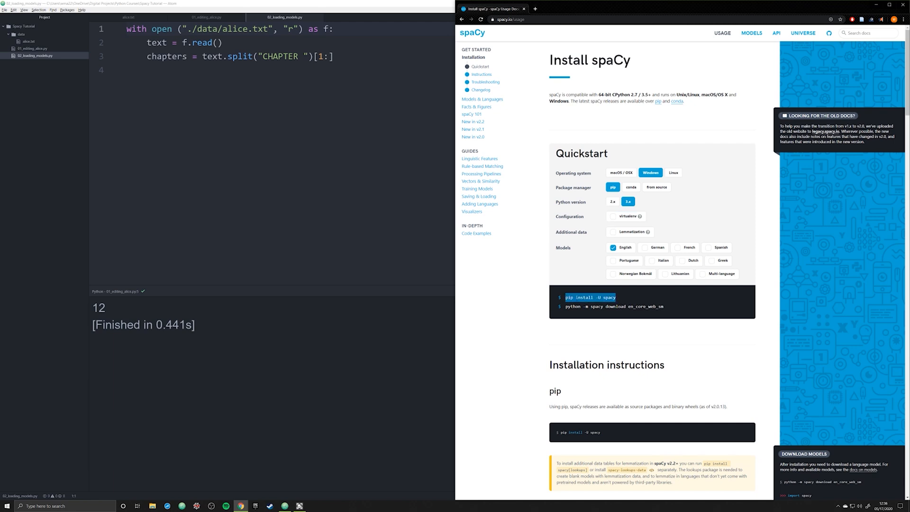
mouse_move(622, 302)
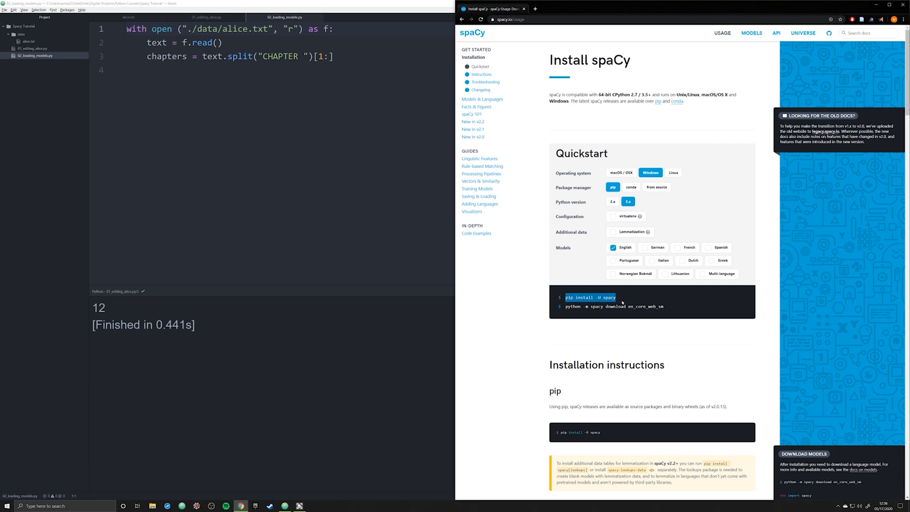
mouse_move(607, 275)
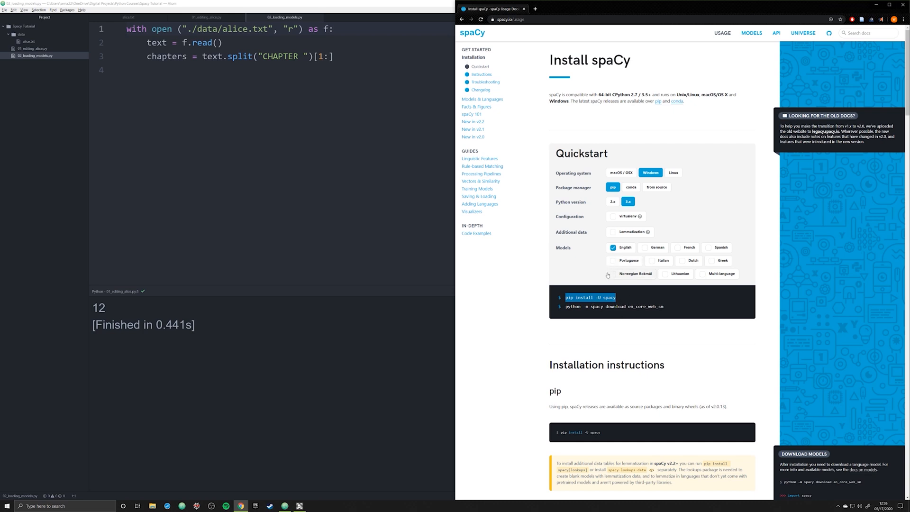
mouse_move(608, 284)
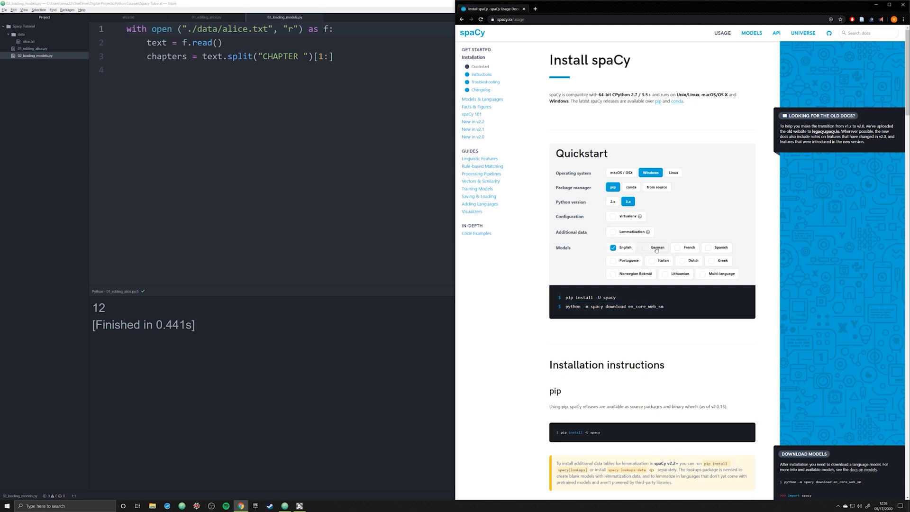
click(645, 247)
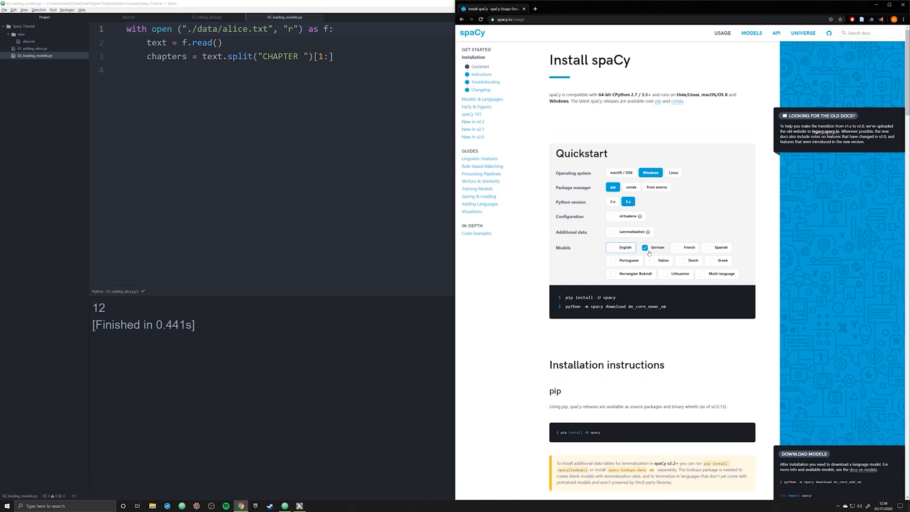
click(613, 247)
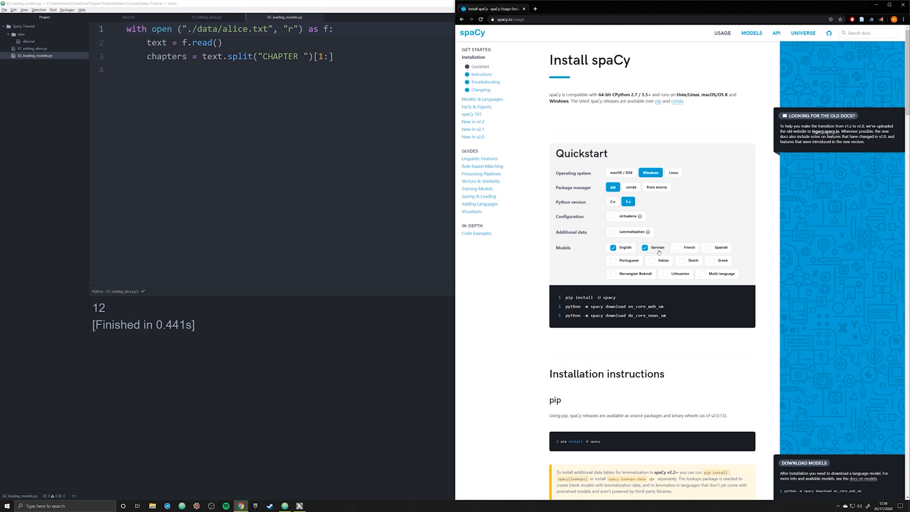
click(644, 247)
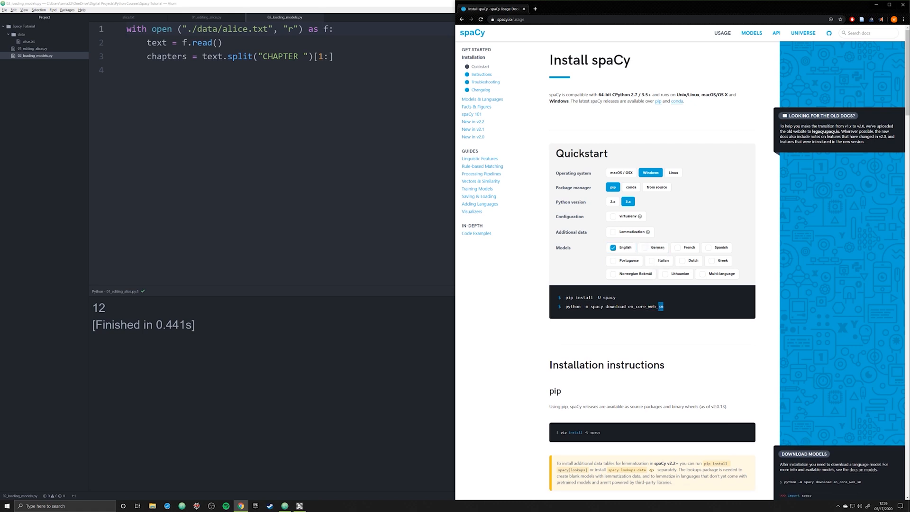
mouse_move(649, 289)
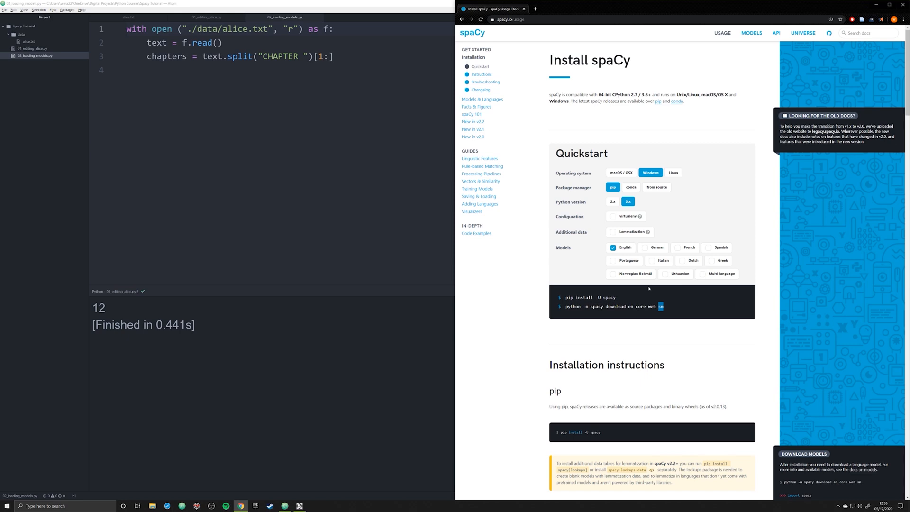
Step: Scroll to 'Run spaCy with GPU' and highlight the spacy.prefer_gpu() call in the code sample
scroll(down, 3)
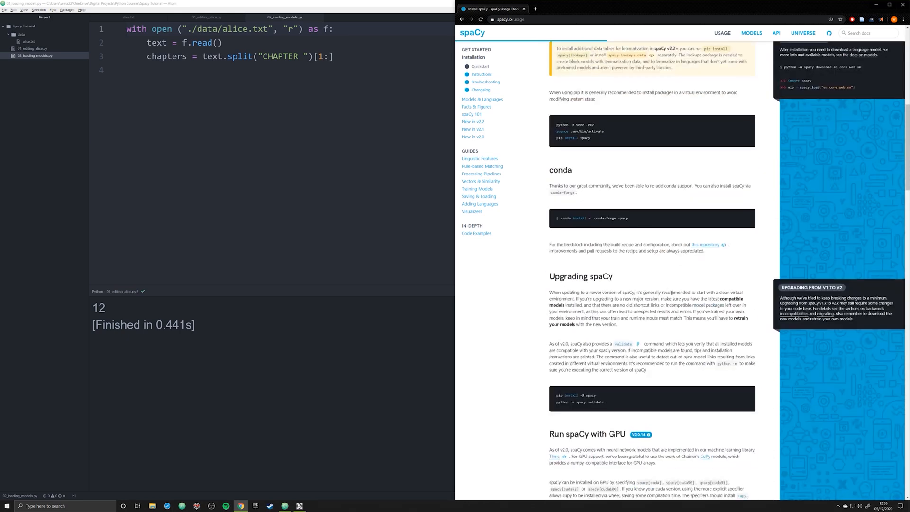
scroll(down, 3)
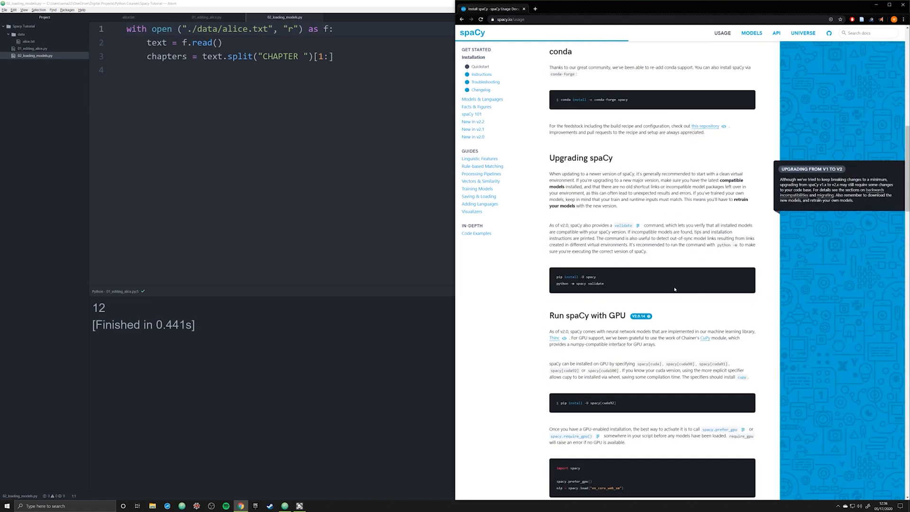
scroll(down, 3)
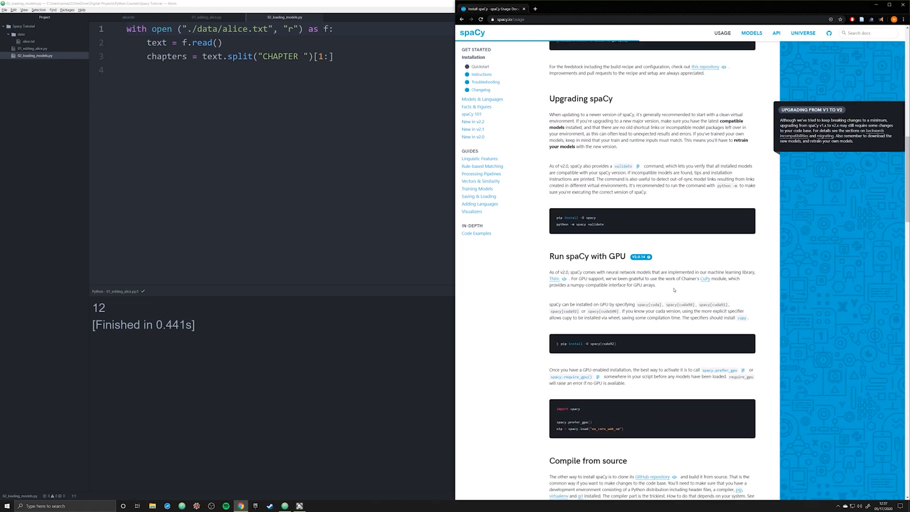
mouse_move(668, 298)
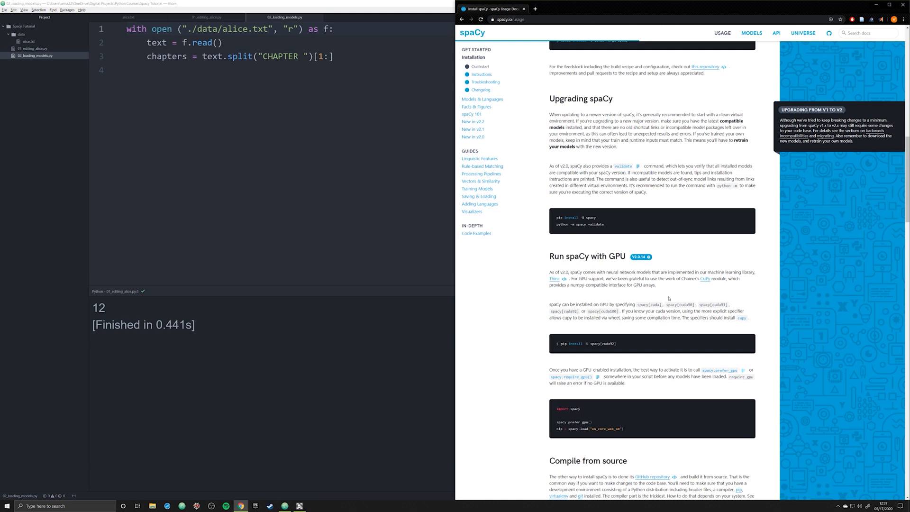
scroll(down, 3)
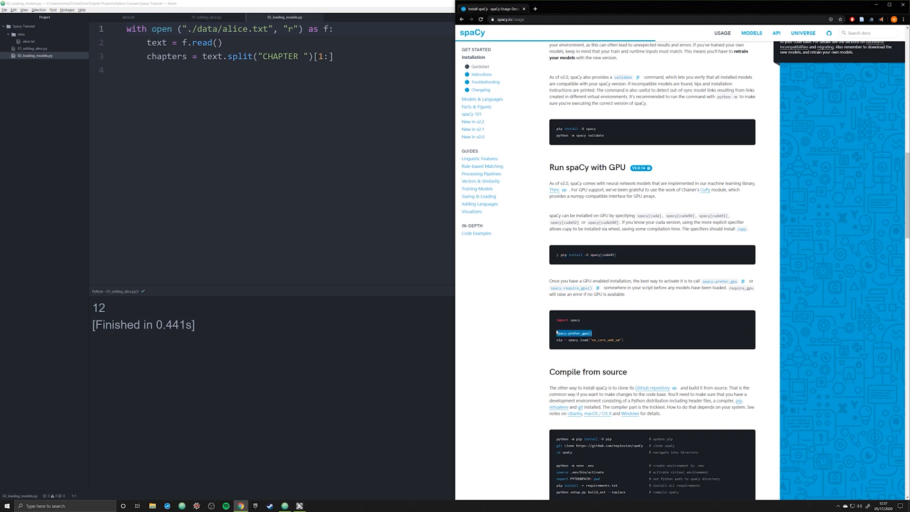
mouse_move(573, 339)
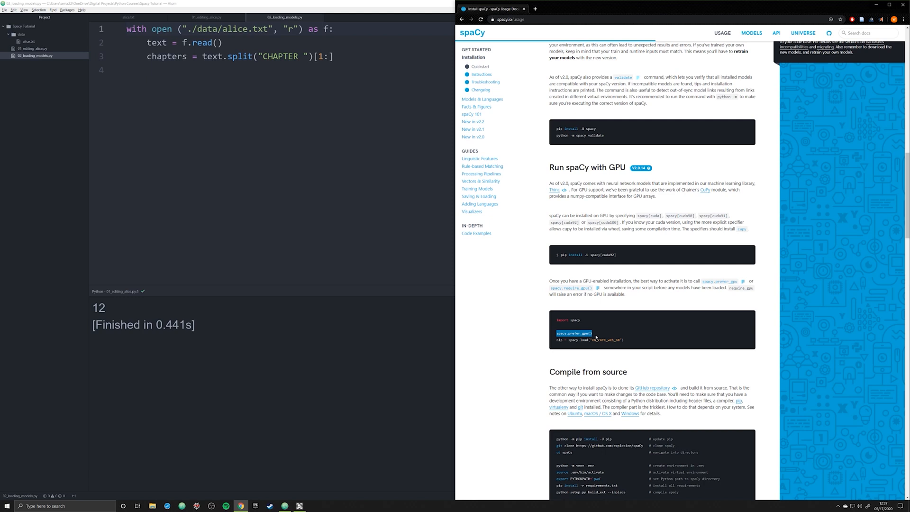
mouse_move(595, 338)
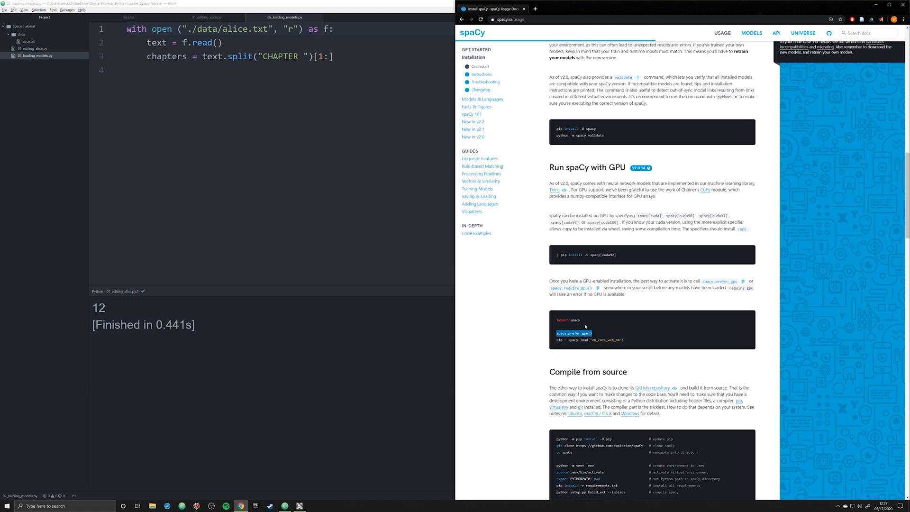
mouse_move(624, 342)
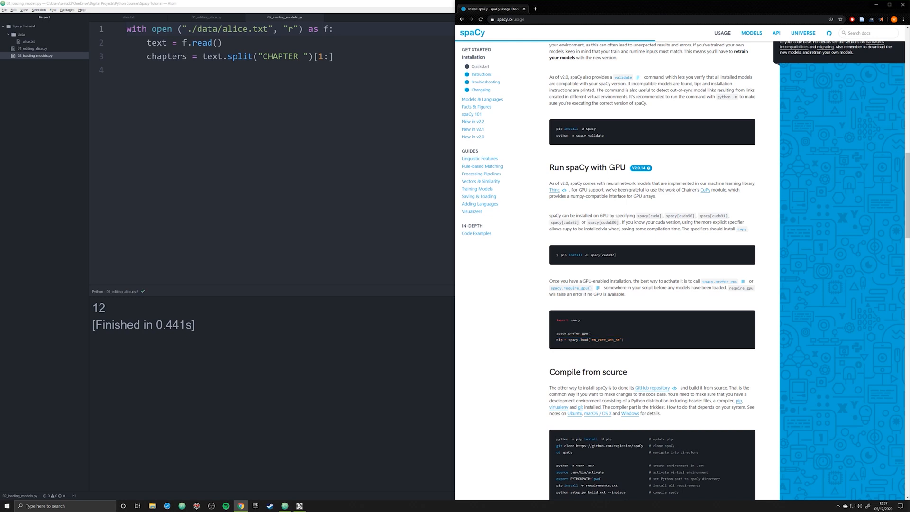
double_click(574, 333)
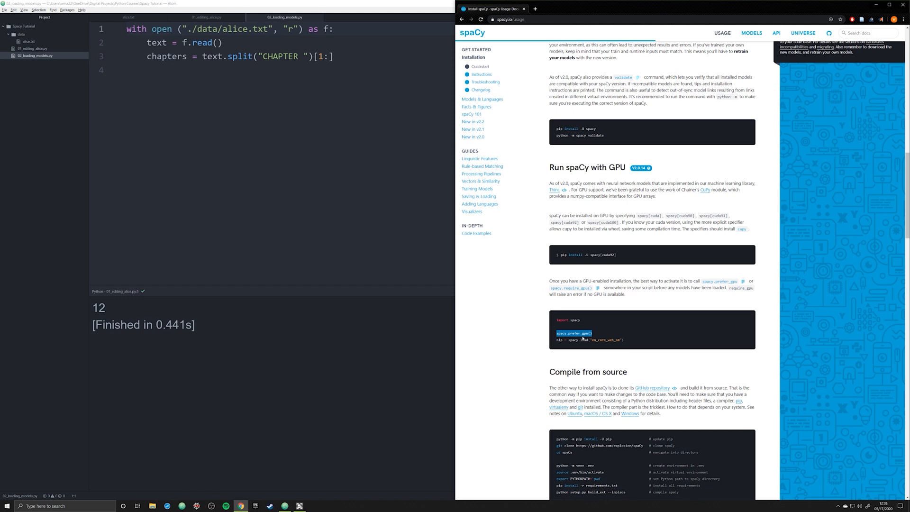
mouse_move(579, 341)
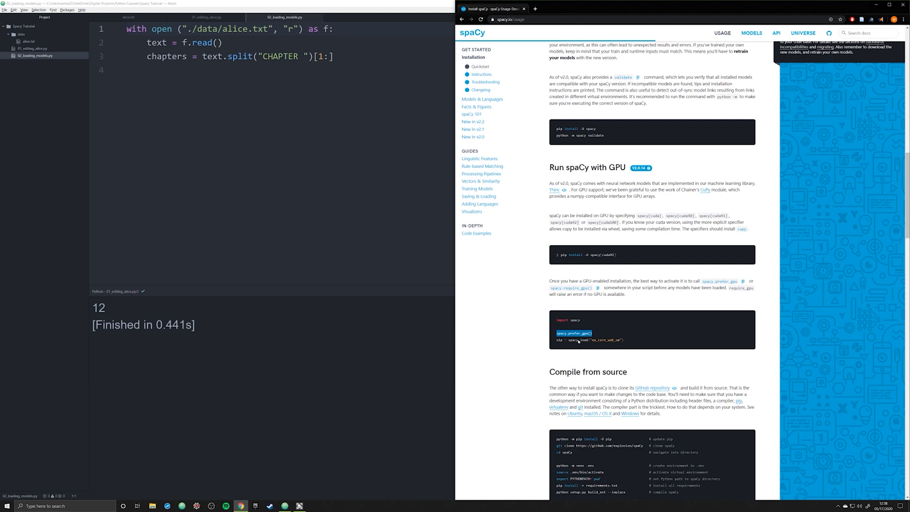
mouse_move(600, 338)
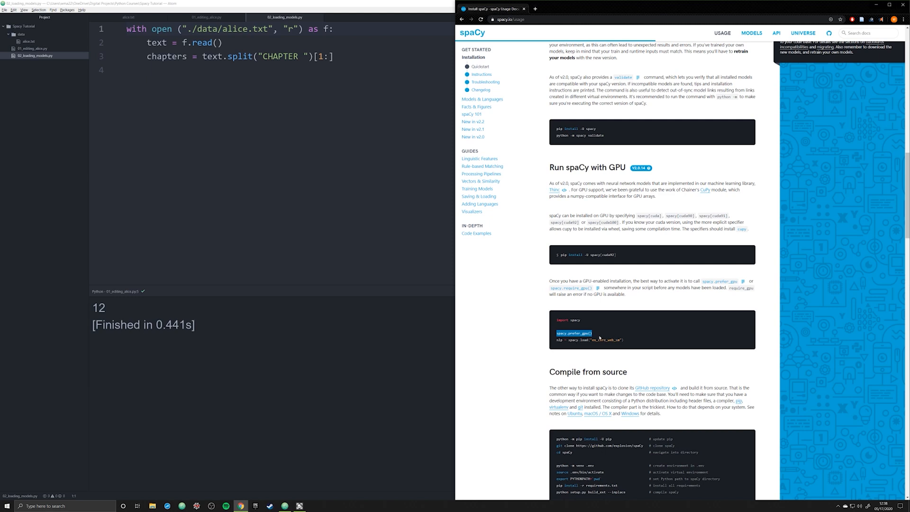
mouse_move(599, 337)
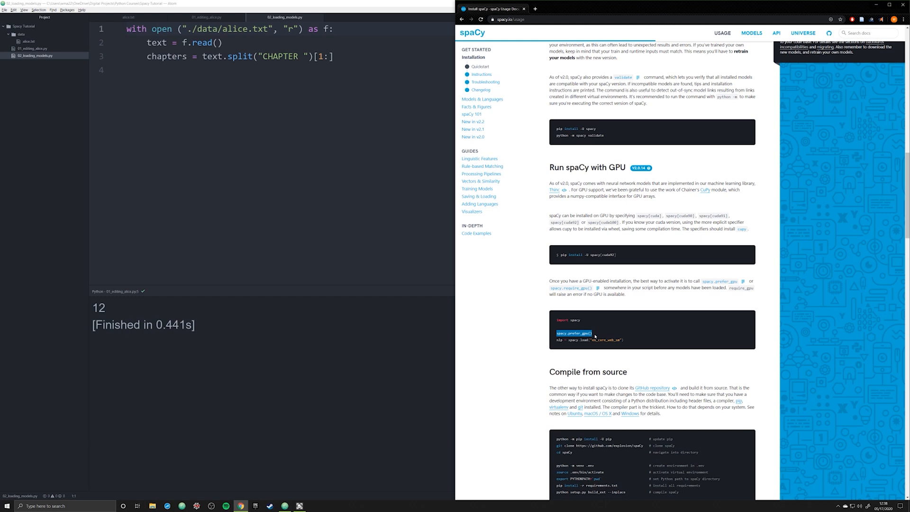
mouse_move(594, 336)
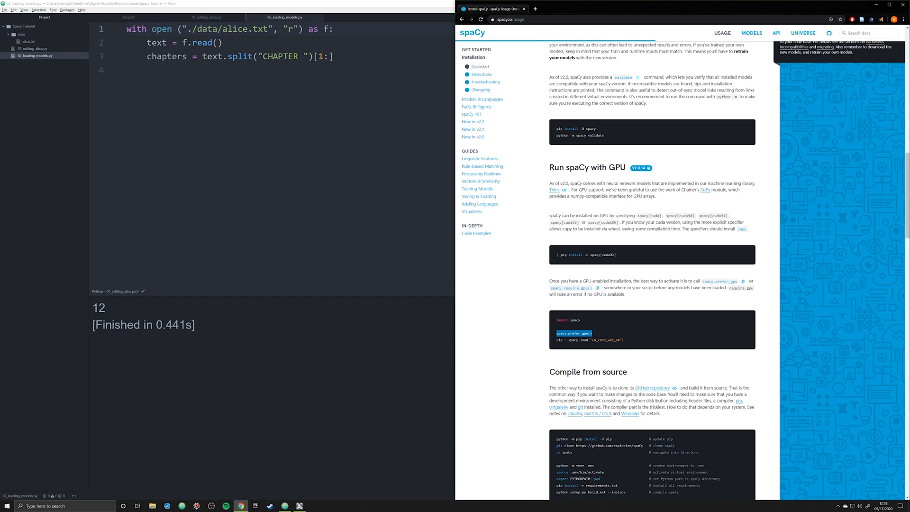
mouse_move(608, 327)
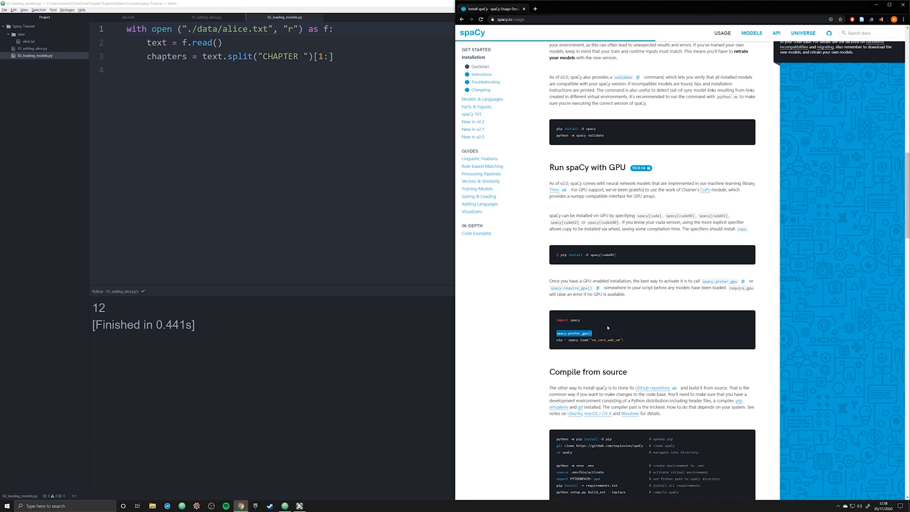
scroll(up, 3)
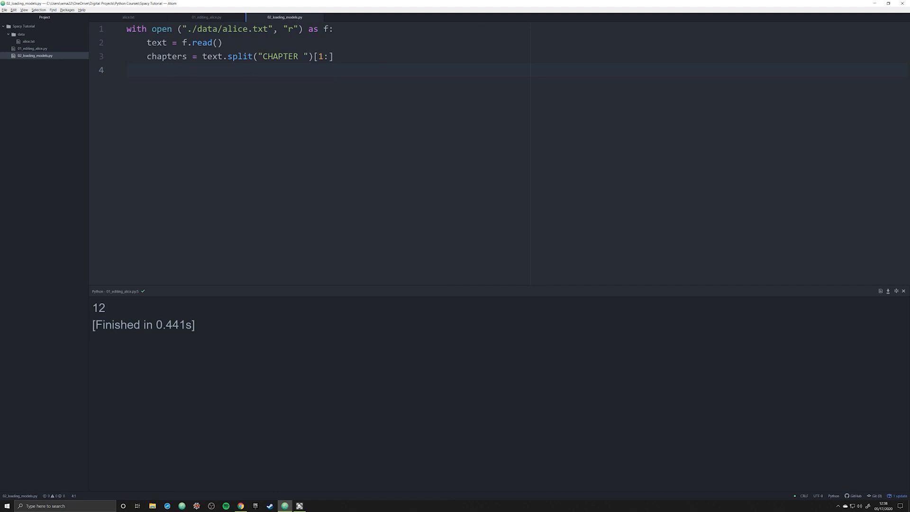
Step: Write 'import spacy' on line 1 with a blank line after it, then move to the script's last line
click(127, 69)
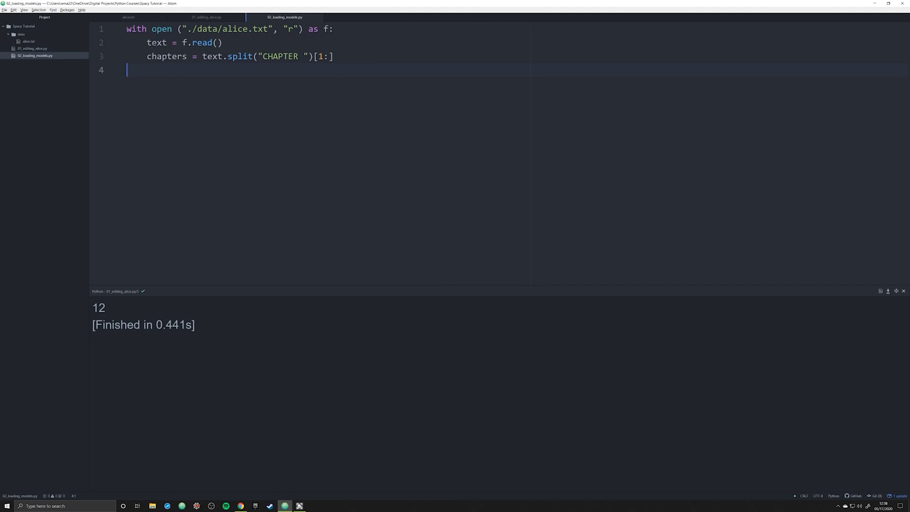
click(145, 29)
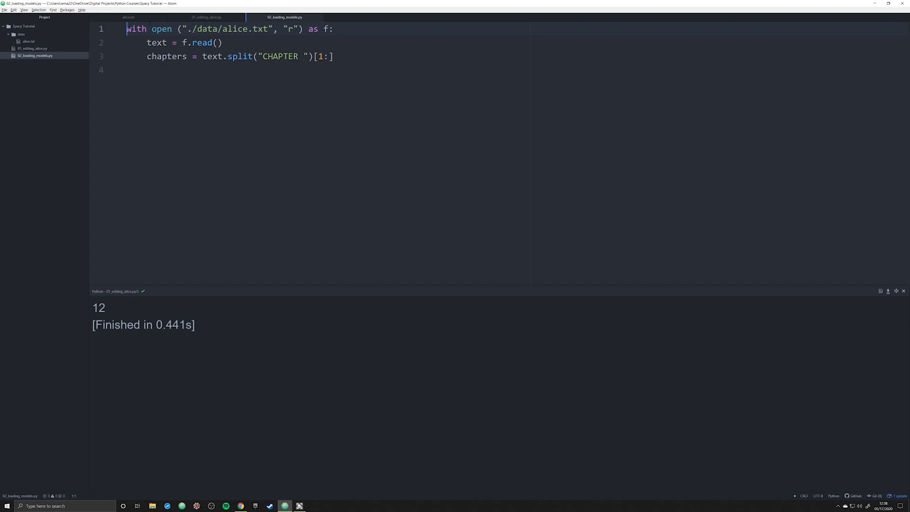
text(import)
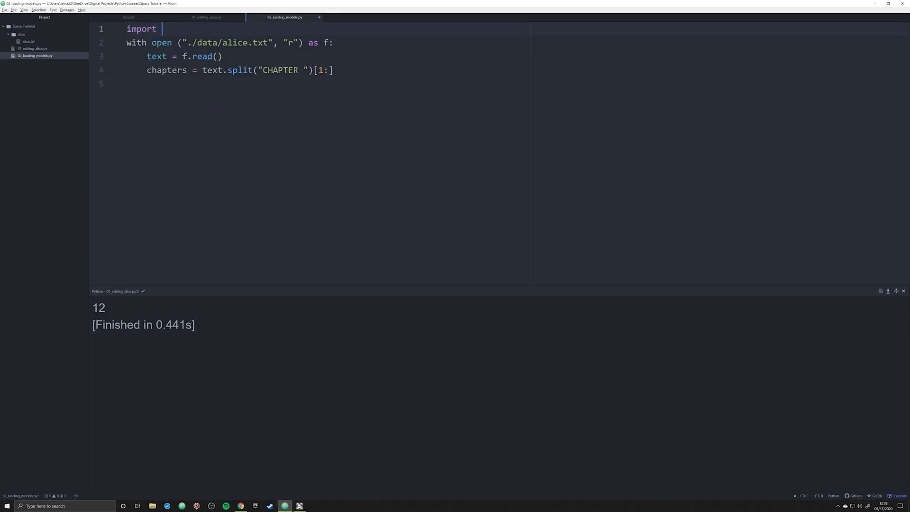
text(spacy)
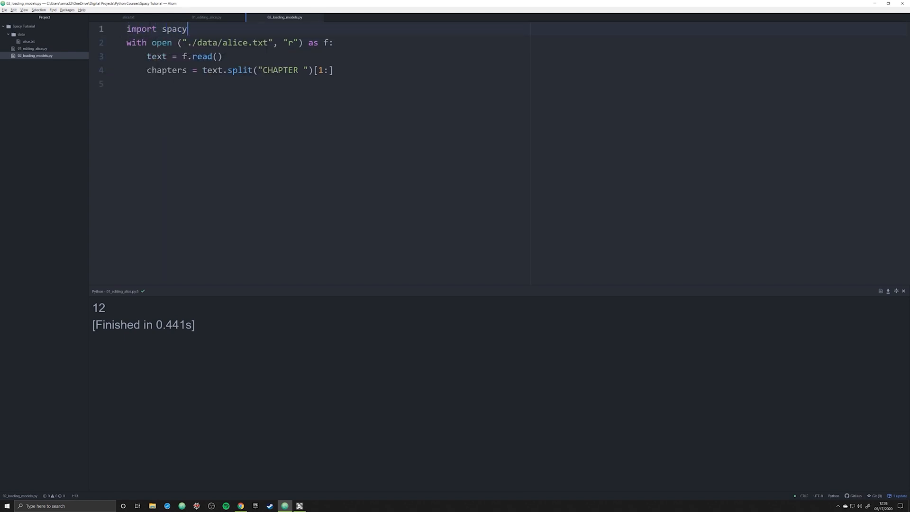
key(enter)
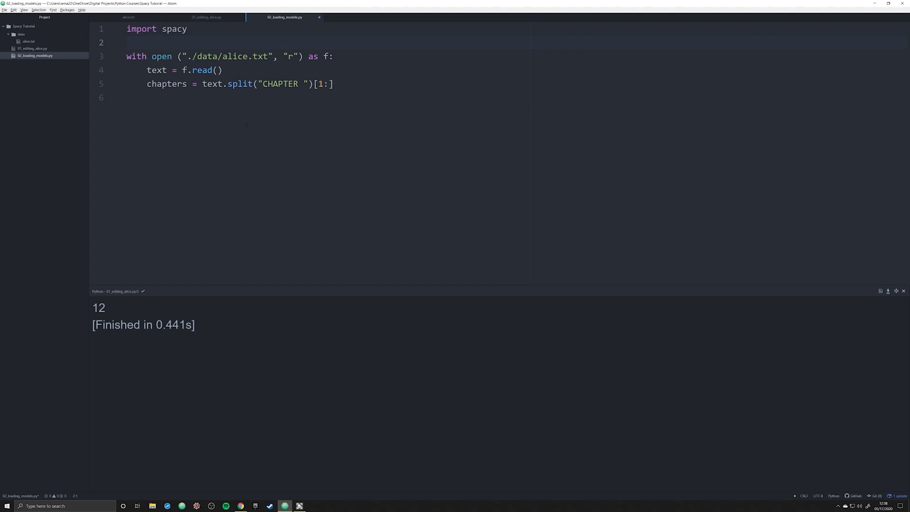
click(128, 97)
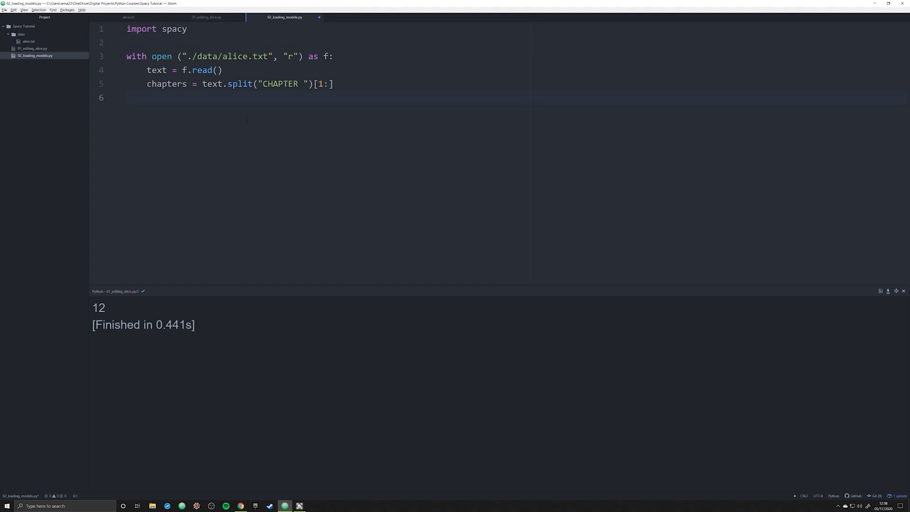
click(128, 98)
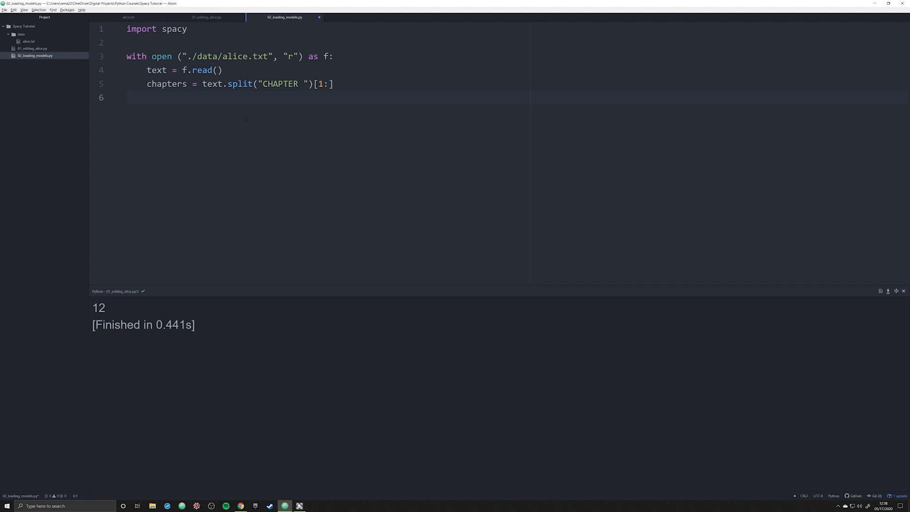
Step: Add blank line 7 below the chapter-splitting code and bring Chrome's spaCy install page back up
click(127, 98)
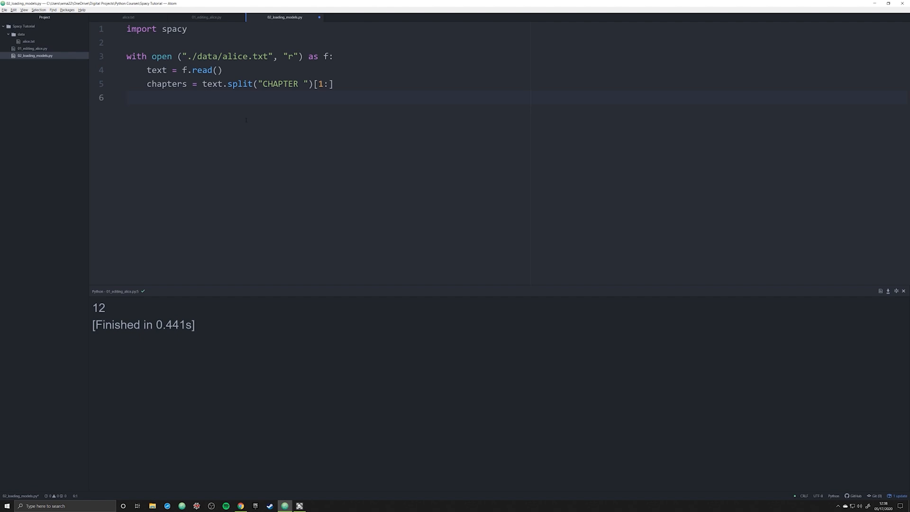
click(128, 97)
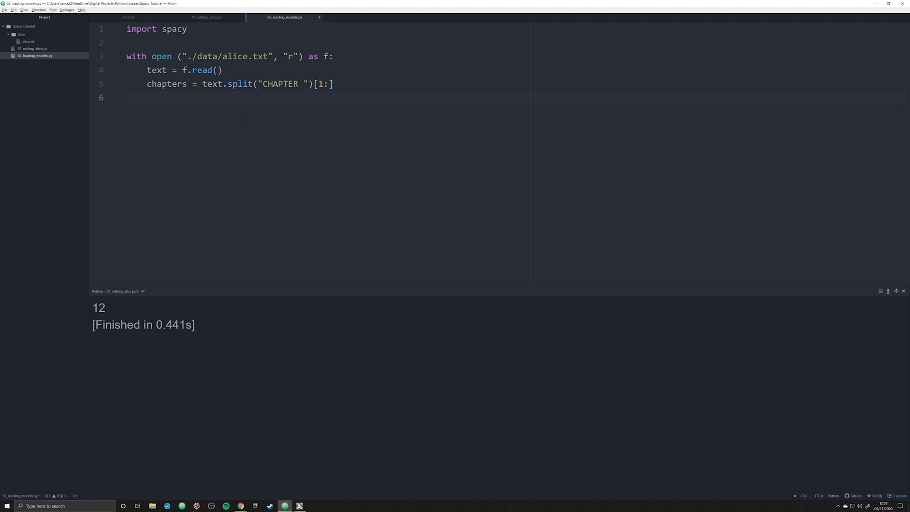
click(126, 97)
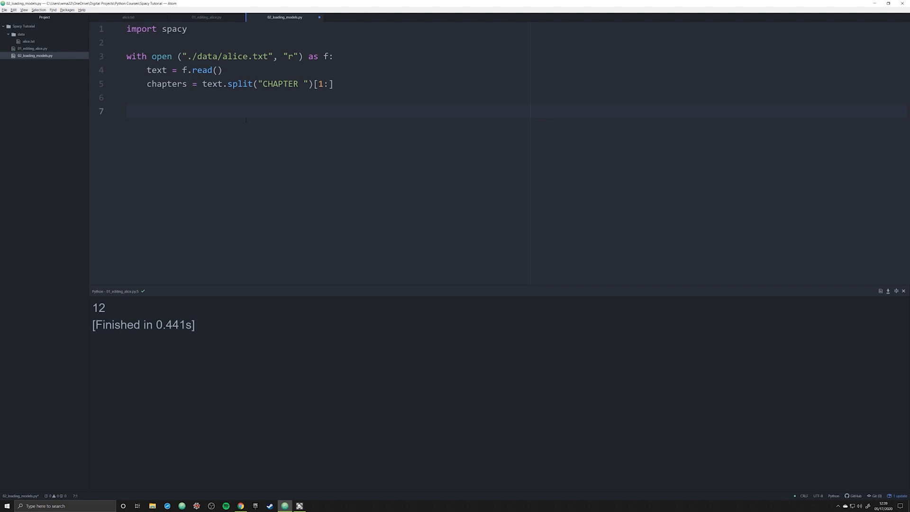
click(240, 505)
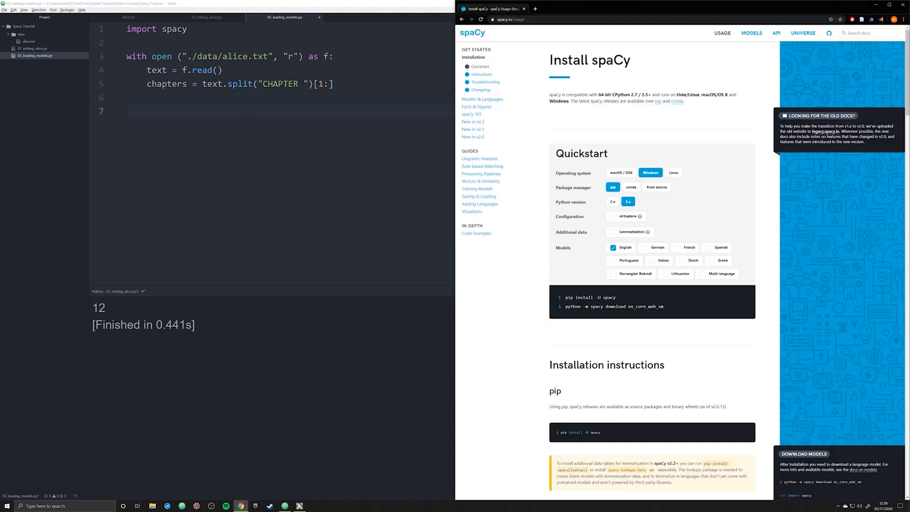
Step: Review the pip and conda install sections, then go to the end of the nlp = spacy.load("en_core_web_sm") line
scroll(down, 3)
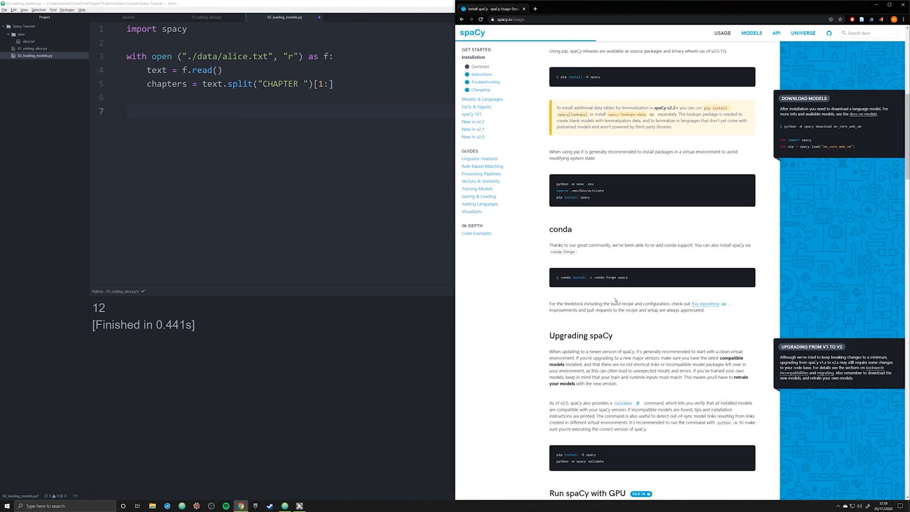
scroll(down, 3)
text(nlp = spacy.load("en_core_web_sm"))
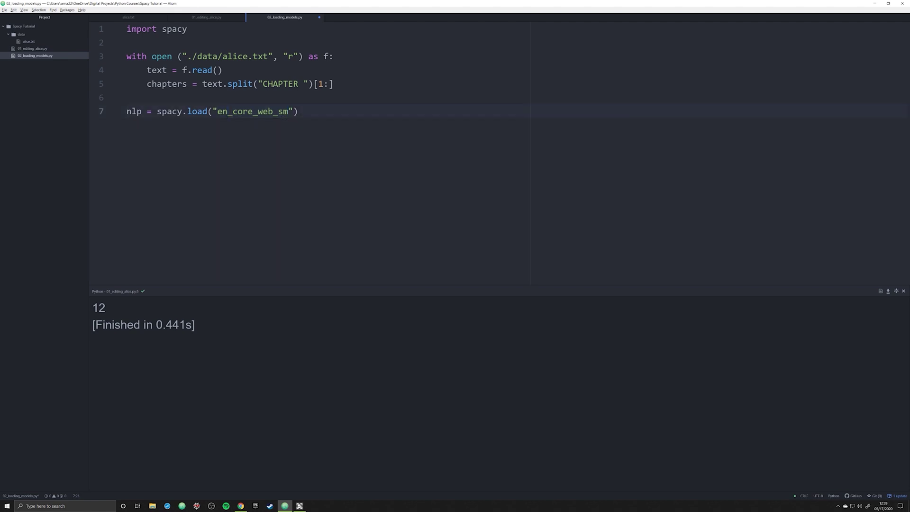
click(228, 112)
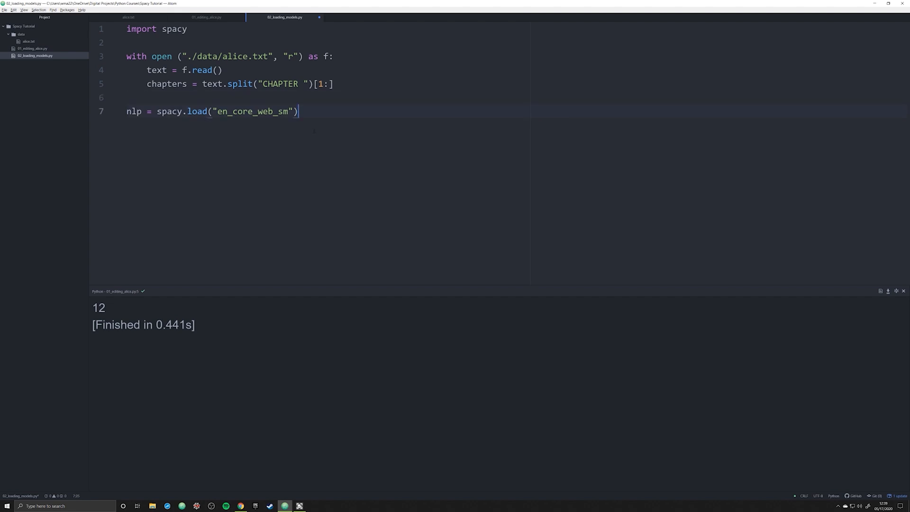
Step: Start a new empty line 8 below the spacy.load call
key(Return)
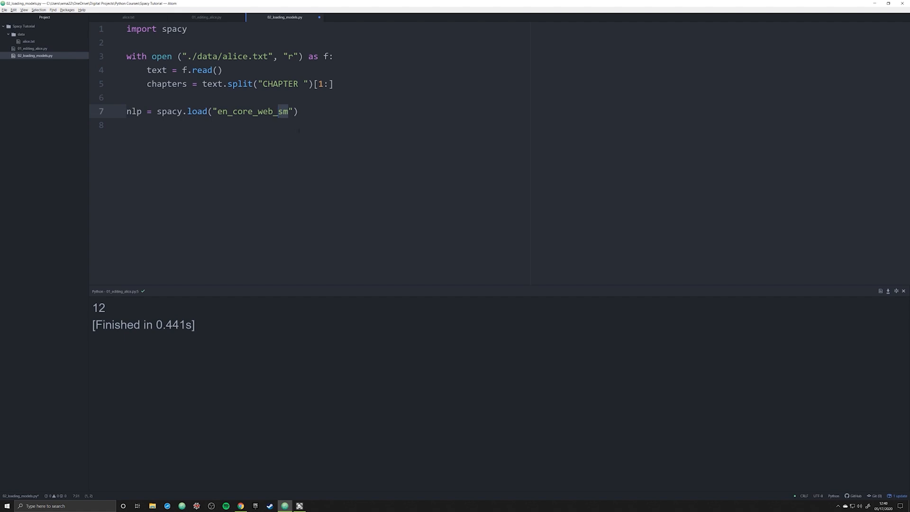
text(md)
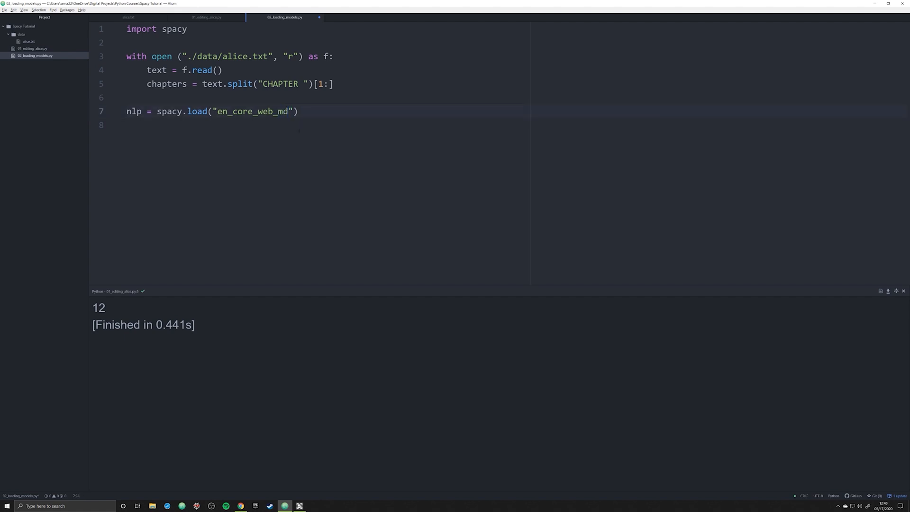
click(288, 111)
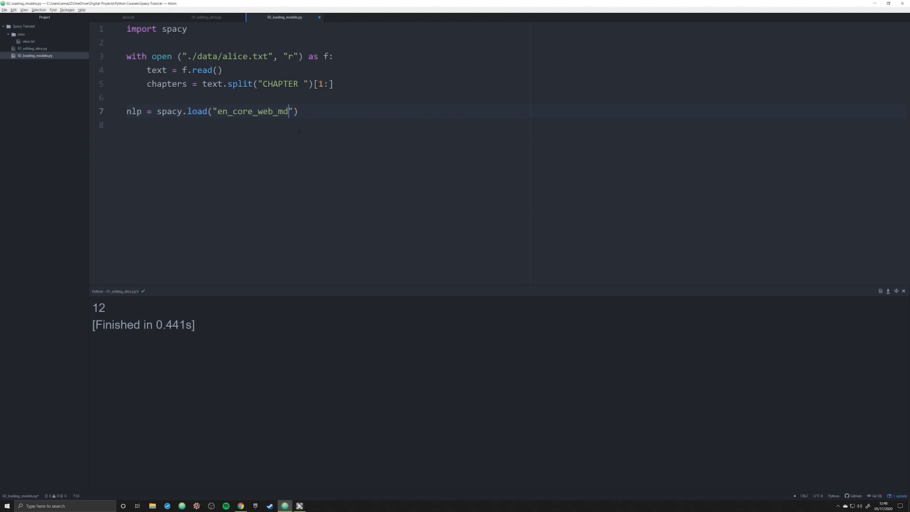
text(lg)
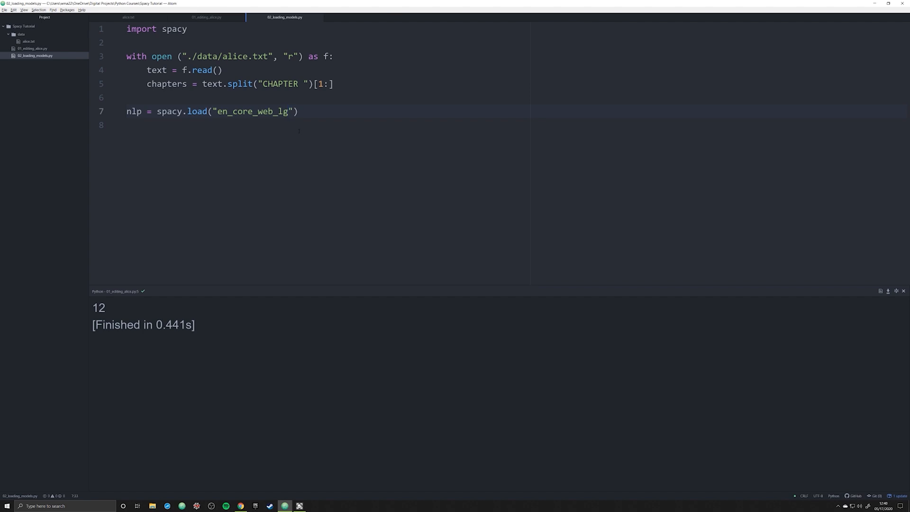
text(sm)
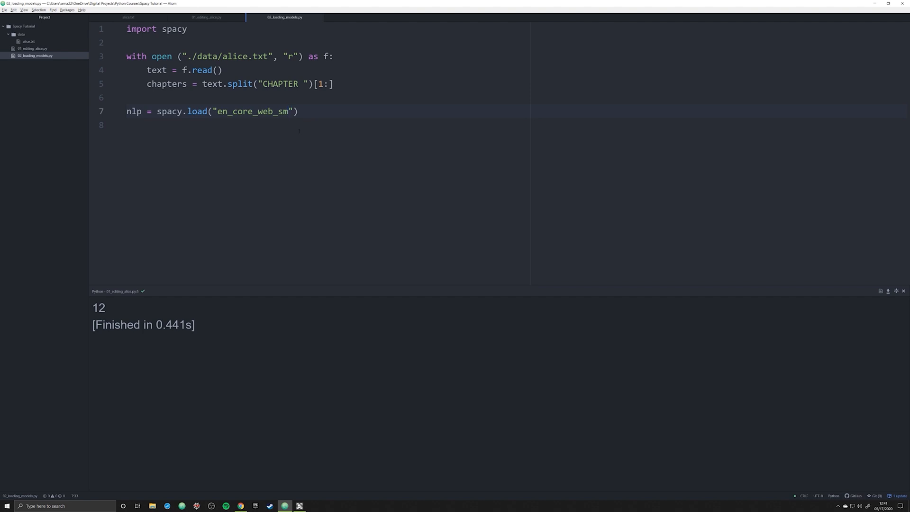
Step: Change the model to en_core_web_lg, then select the 'python -m spacy download en_core_web_sm' command in Quickstart
text(lg)
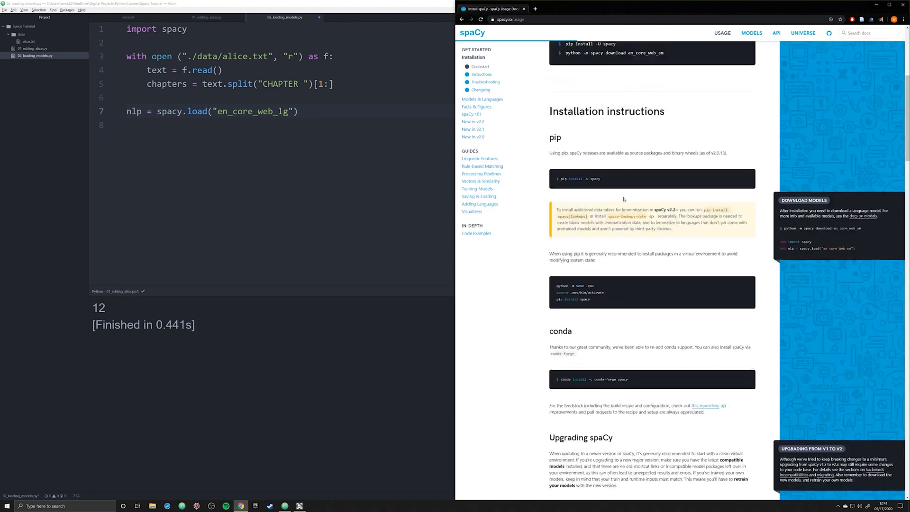
scroll(up, 3)
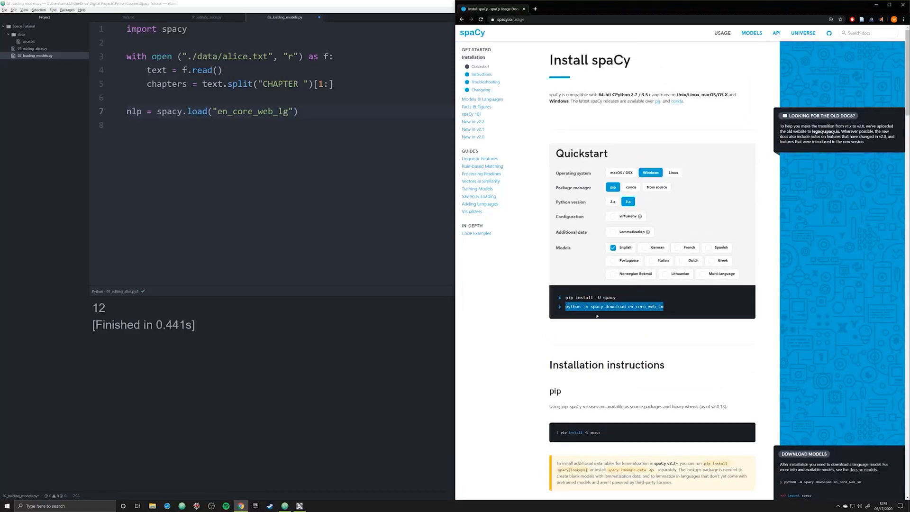
click(638, 312)
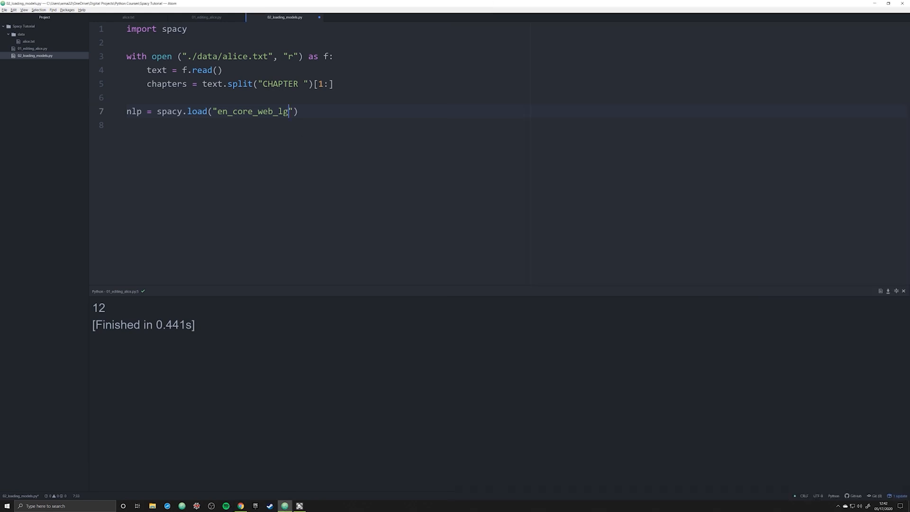
Step: Change the loaded model back to en_core_web_sm and select the model-loading line
text(sm)
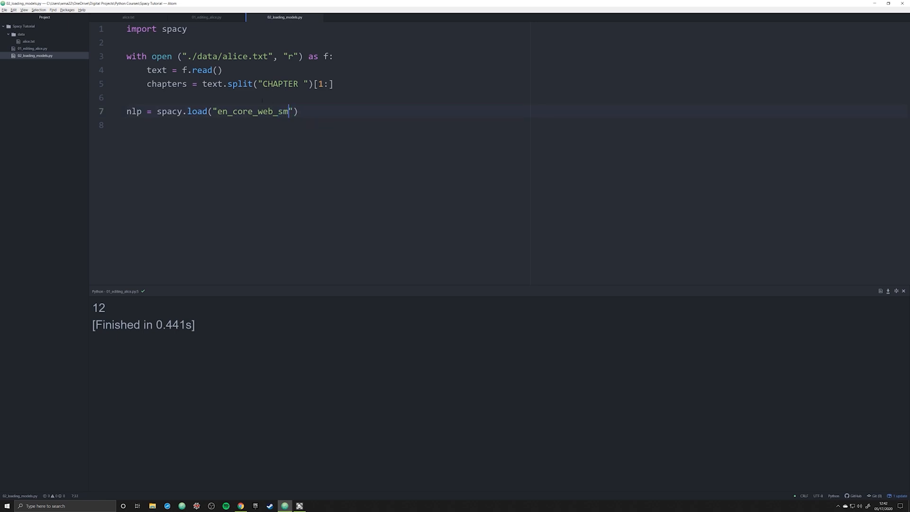
click(127, 96)
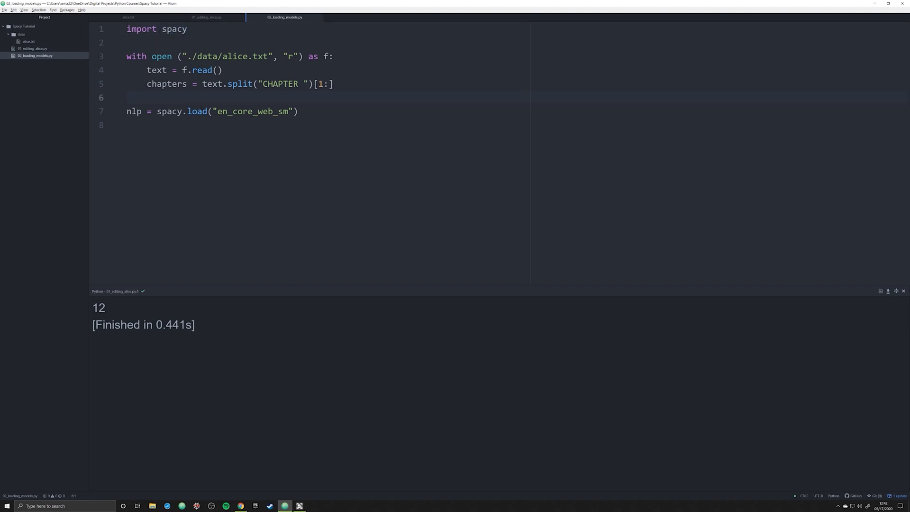
click(128, 111)
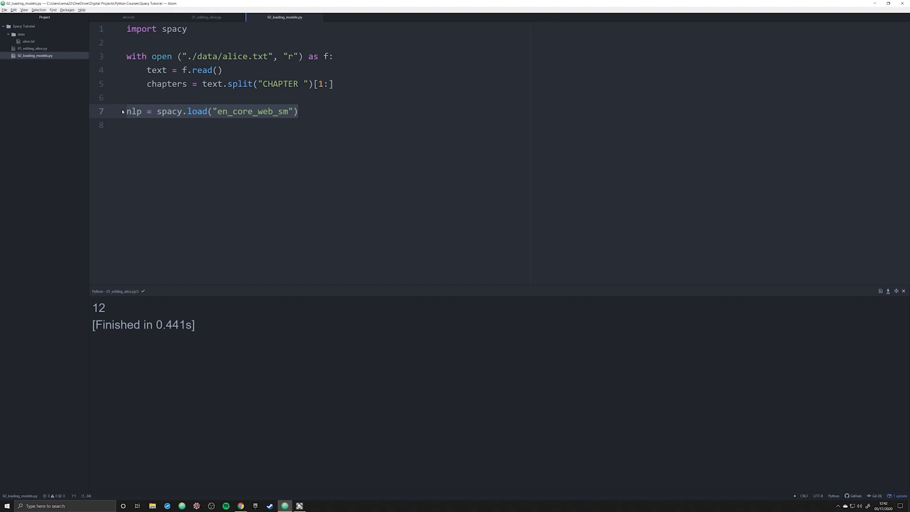